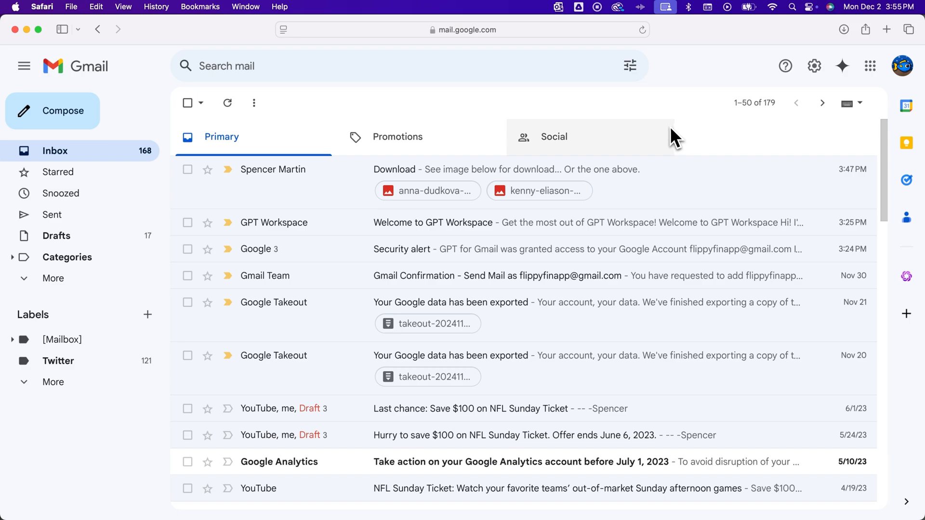
{"action": "mouse_move", "coordinate": [693, 121]}
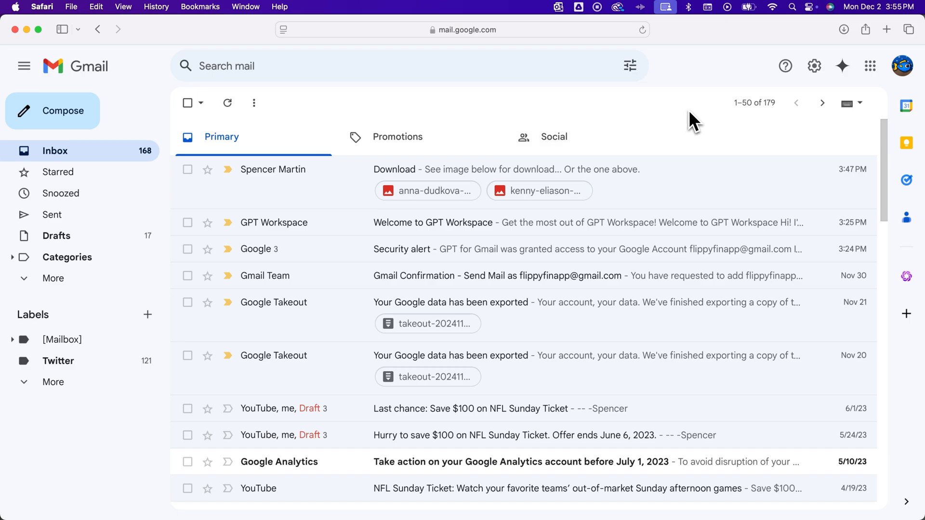
{"action": "mouse_move", "coordinate": [721, 111]}
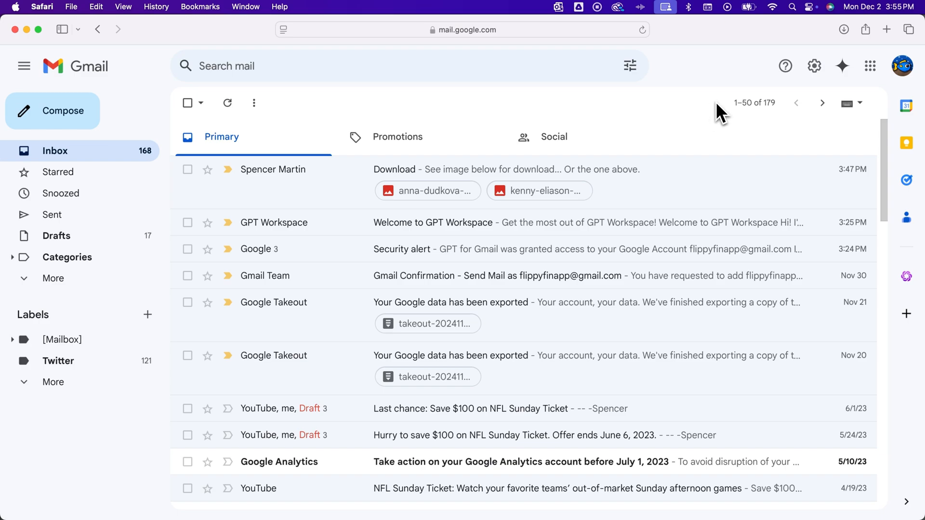
From the Gmail avatar, manage the Google Account and show Security's 'How you sign in to Google' section.
{"action": "left_click", "coordinate": [902, 66]}
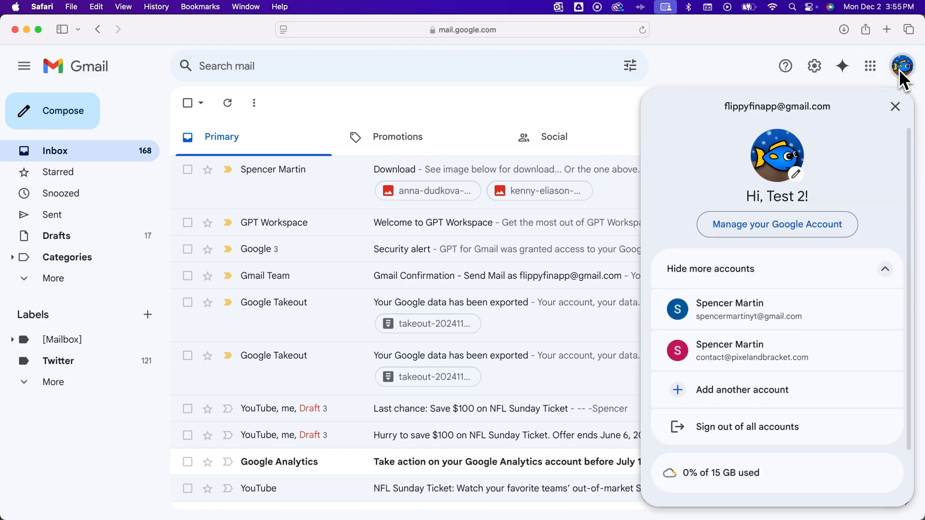
{"action": "left_click", "coordinate": [777, 224]}
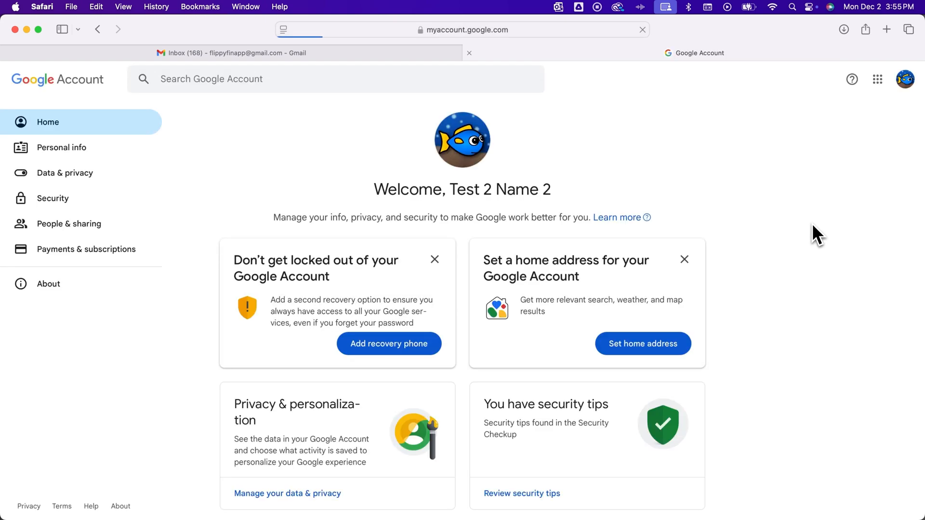
{"action": "mouse_move", "coordinate": [95, 201]}
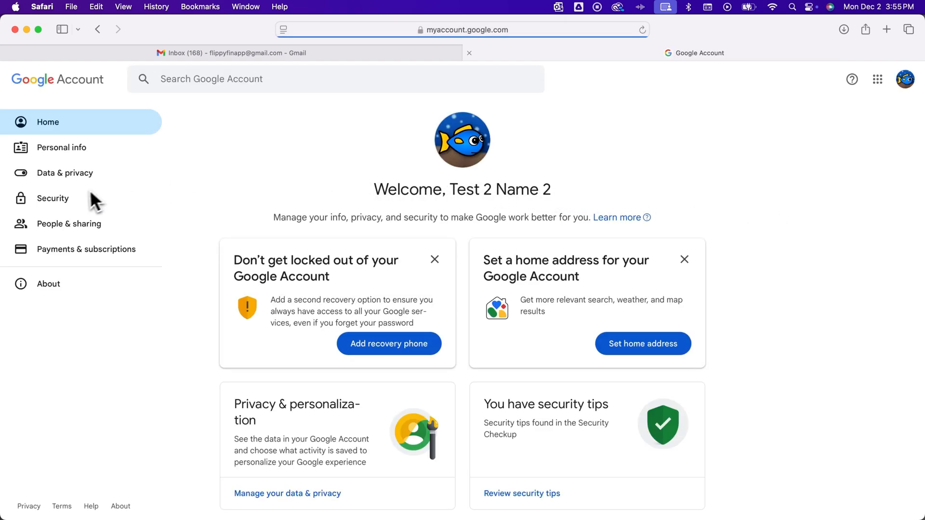
{"action": "left_click", "coordinate": [52, 198]}
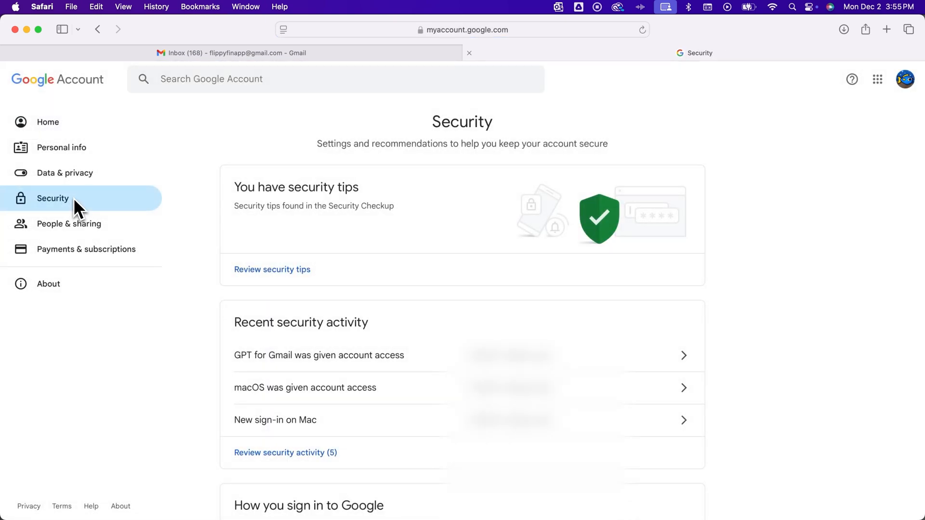
{"action": "scroll", "scroll_direction": "down", "scroll_amount": 3}
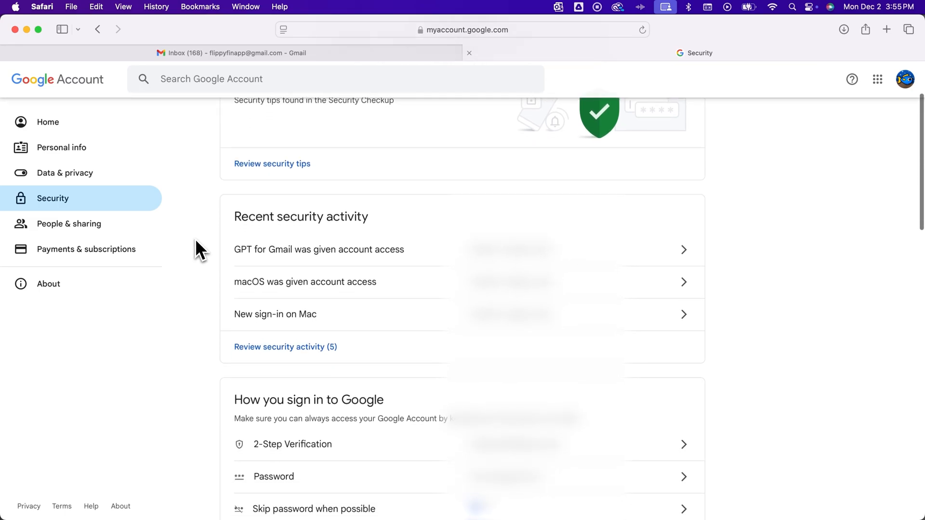
{"action": "scroll", "scroll_direction": "down", "scroll_amount": 3}
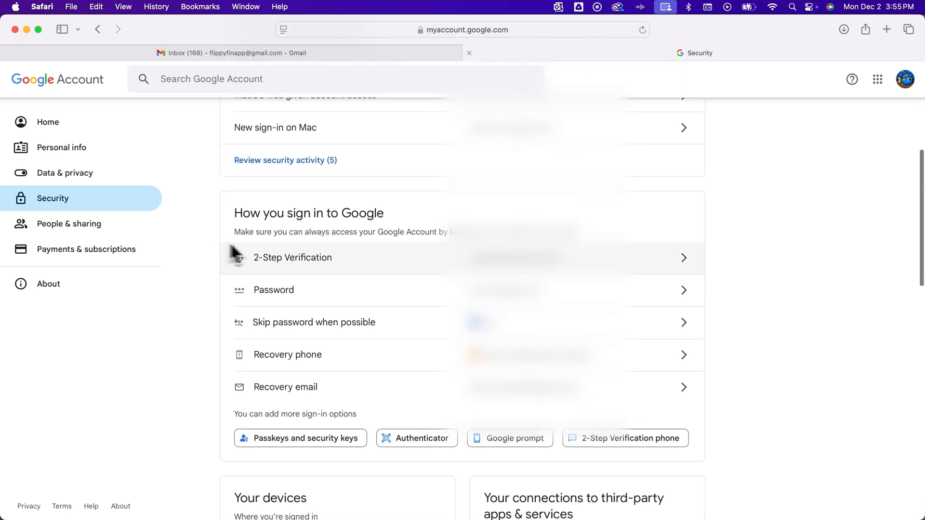
{"action": "mouse_move", "coordinate": [418, 305]}
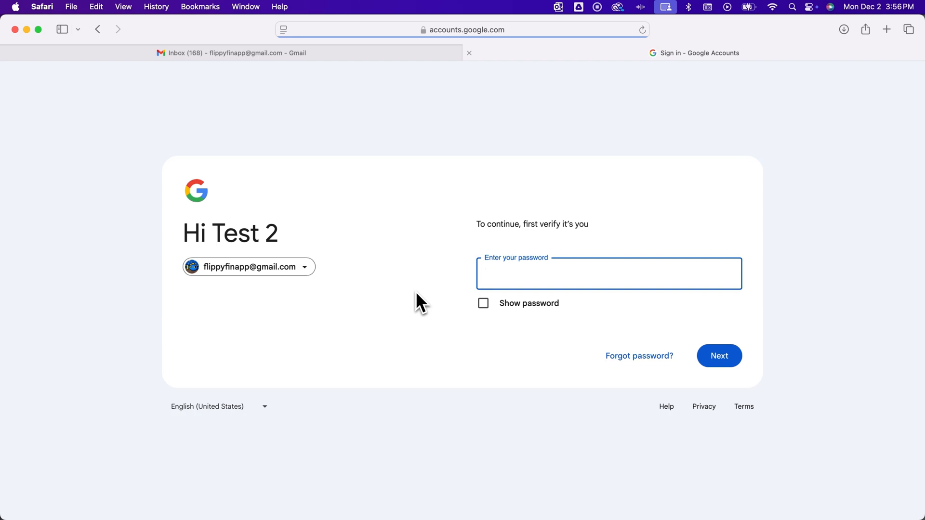
{"action": "mouse_move", "coordinate": [426, 304]}
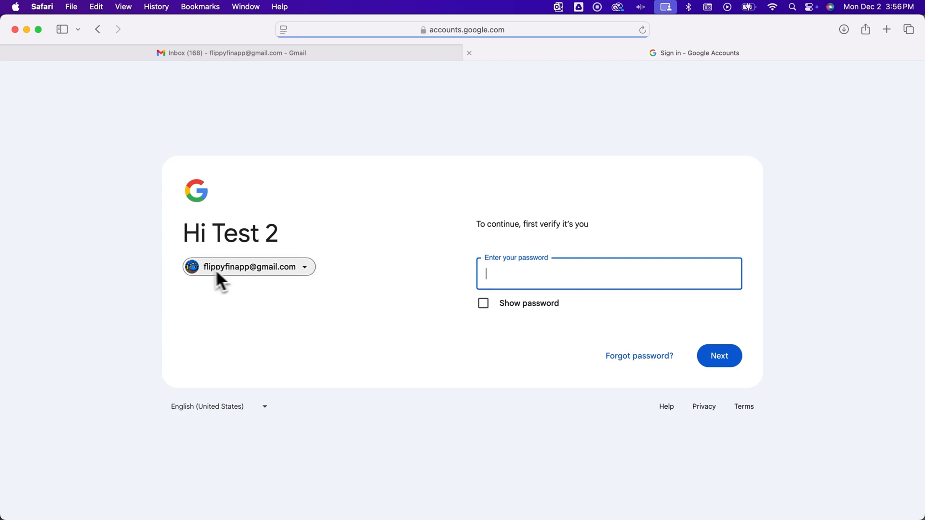
{"action": "mouse_move", "coordinate": [509, 291]}
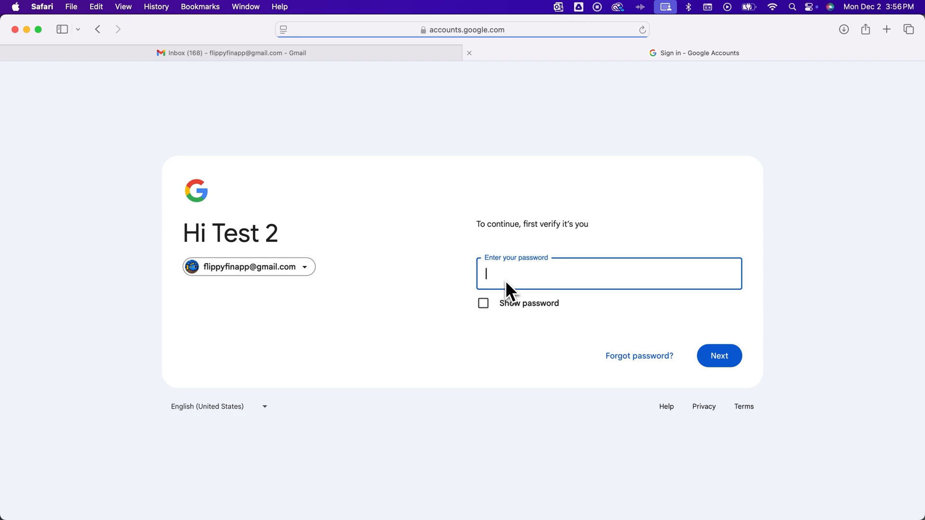
{"action": "mouse_move", "coordinate": [639, 356]}
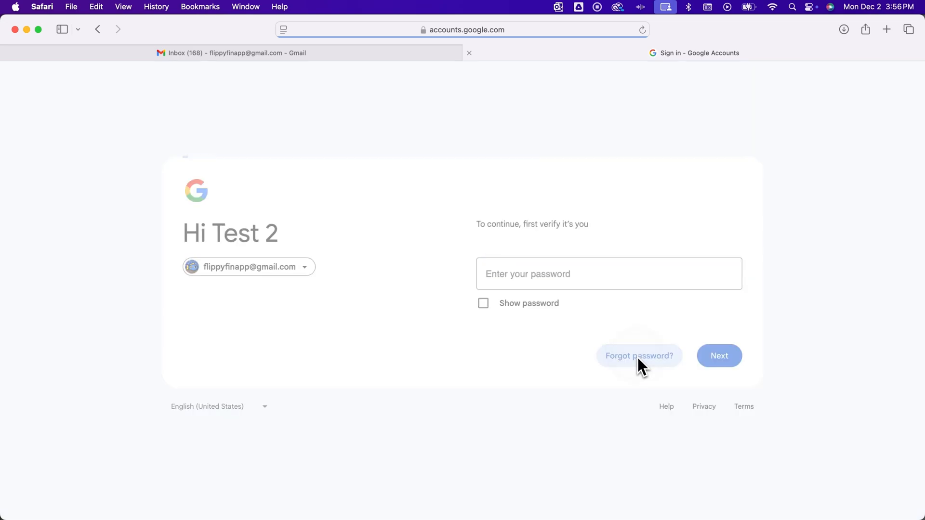
Choose 'Forgot password?' on the sign-in page to reach Account recovery.
{"action": "left_click", "coordinate": [639, 356]}
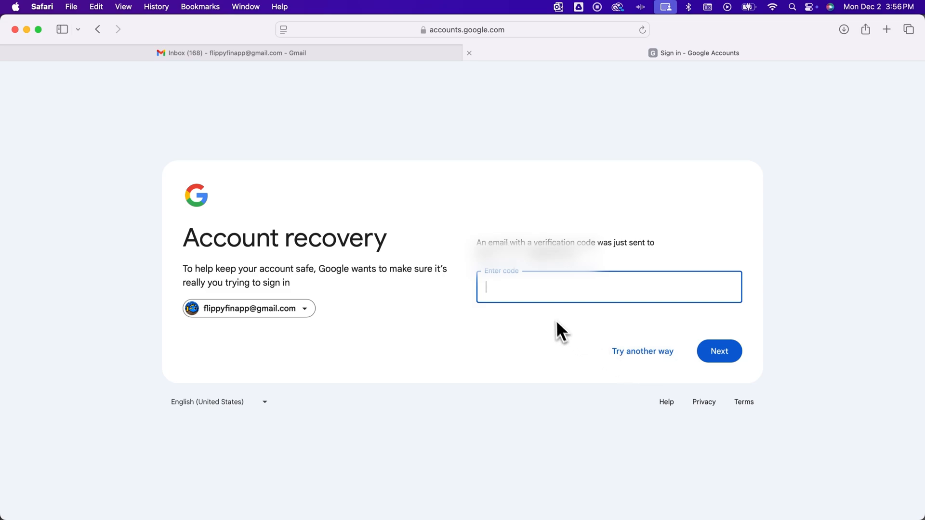
{"action": "mouse_move", "coordinate": [499, 269]}
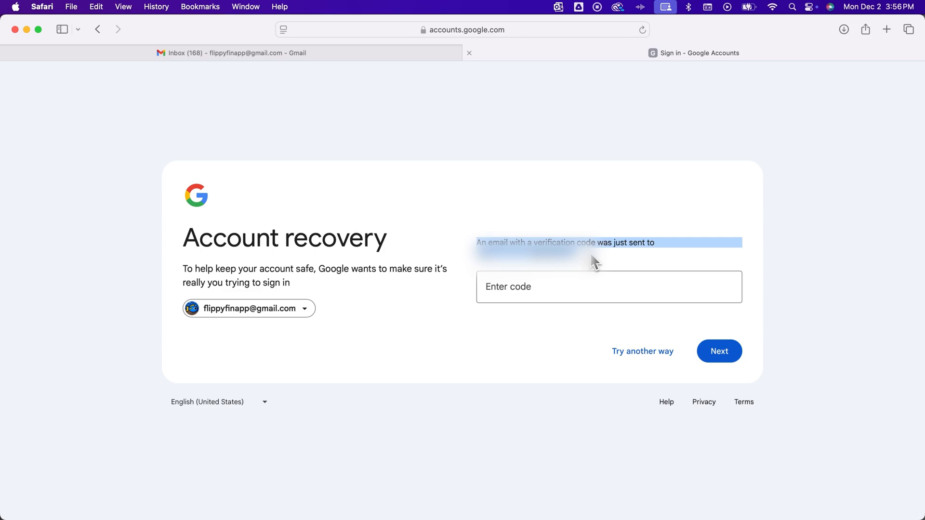
{"action": "mouse_move", "coordinate": [604, 241]}
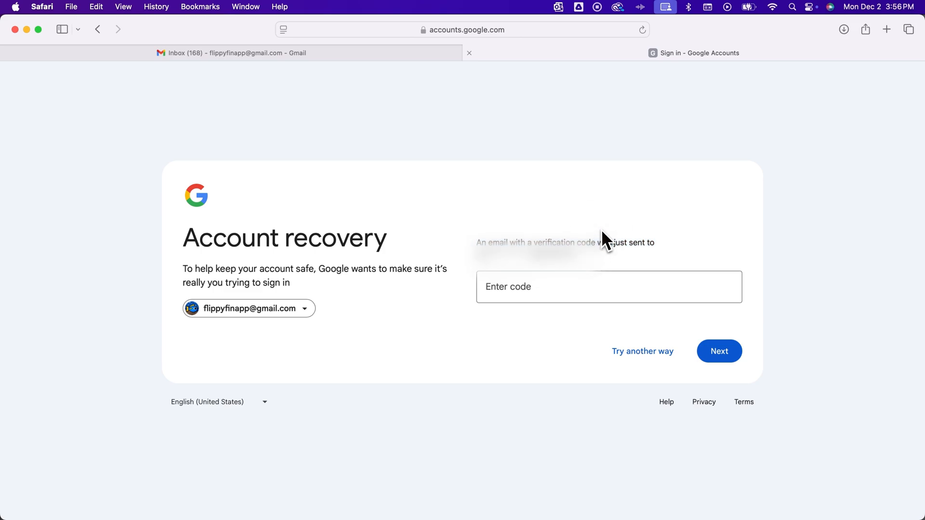
{"action": "mouse_move", "coordinate": [642, 351]}
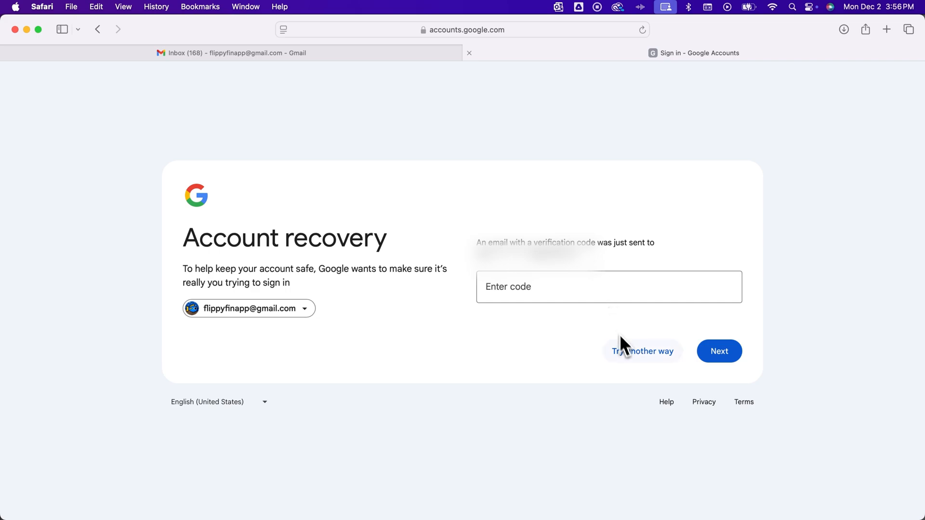
{"action": "mouse_move", "coordinate": [639, 363]}
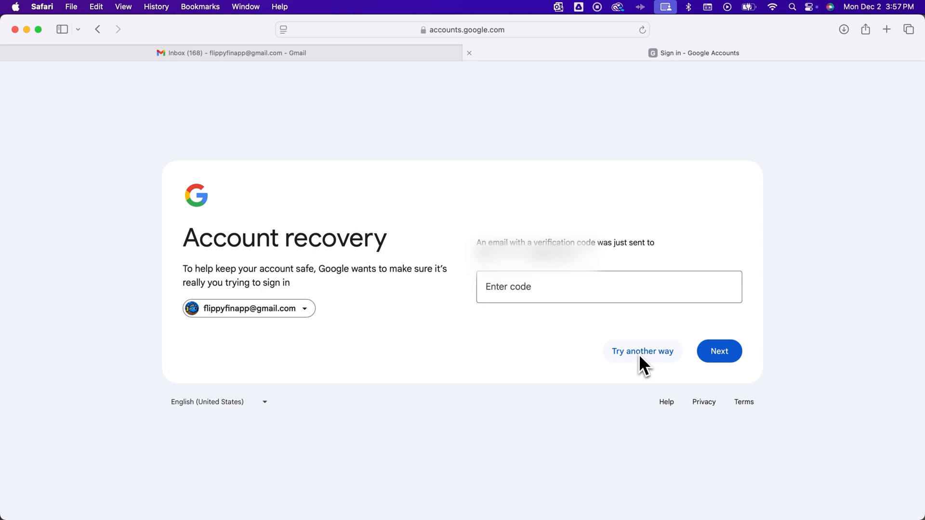
Choose 'Try another way', landing on the notice that a sign-in link arrives by email in 6 hours.
{"action": "left_click", "coordinate": [642, 351]}
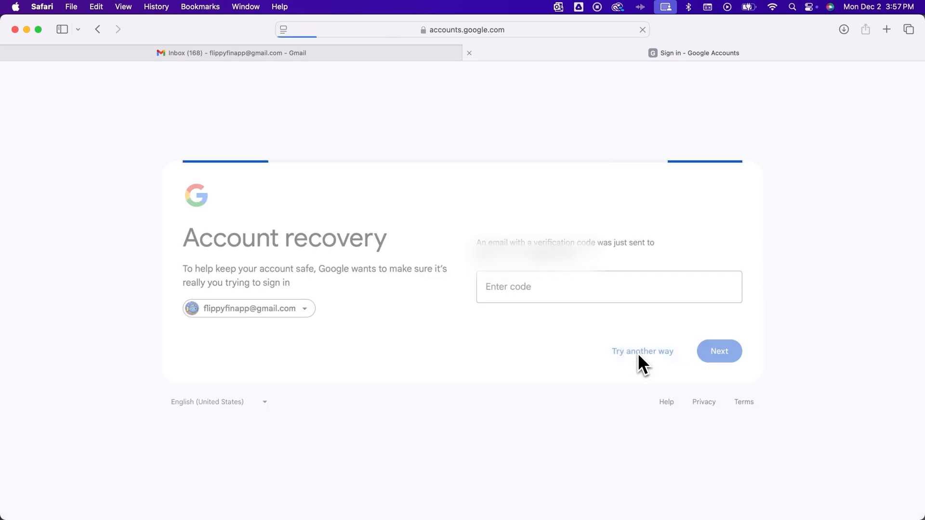
{"action": "left_click", "coordinate": [641, 350]}
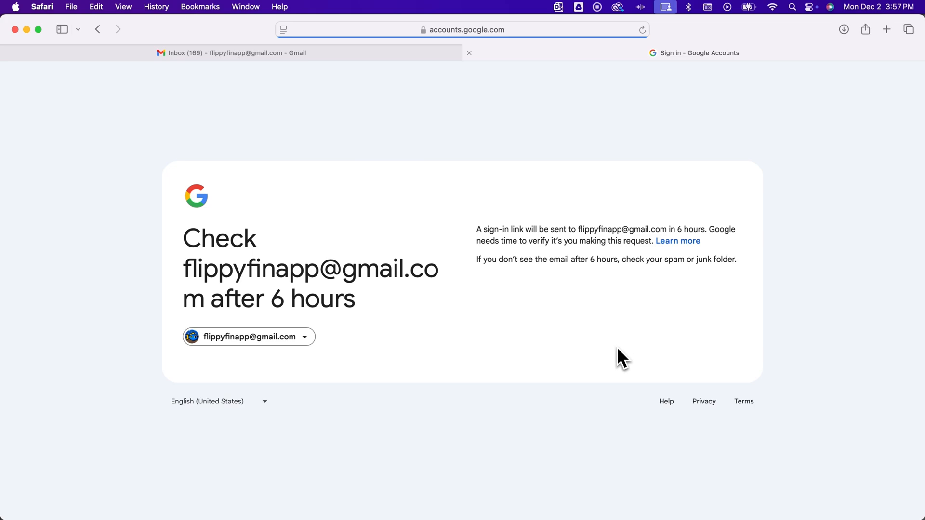
{"action": "mouse_move", "coordinate": [607, 345]}
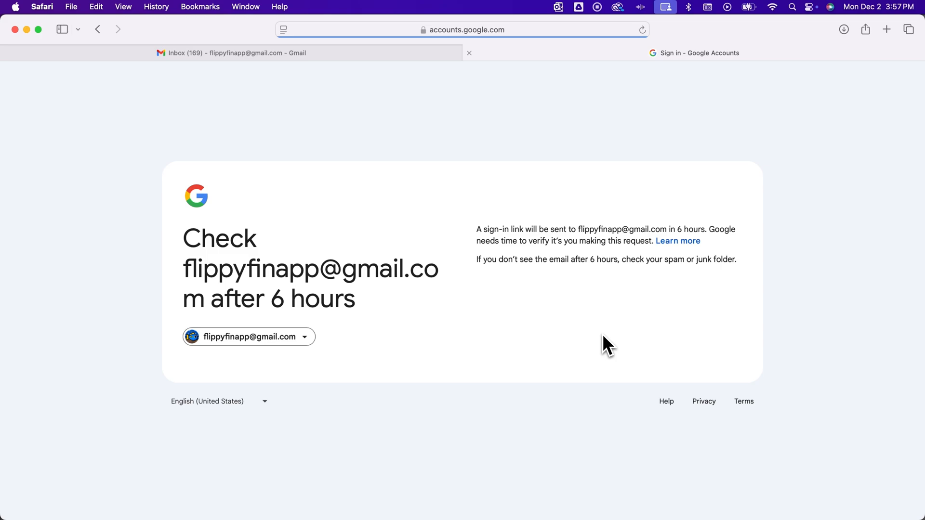
{"action": "mouse_move", "coordinate": [537, 131]}
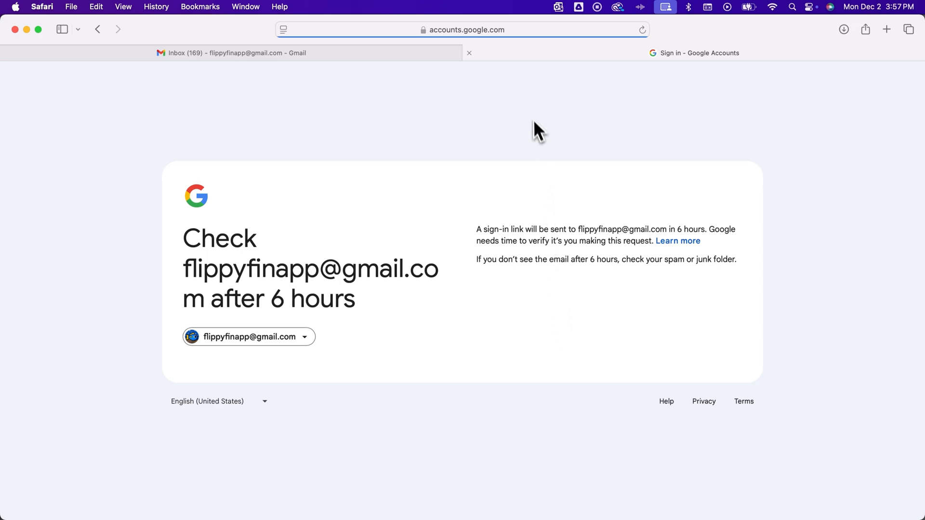
{"action": "mouse_move", "coordinate": [521, 248]}
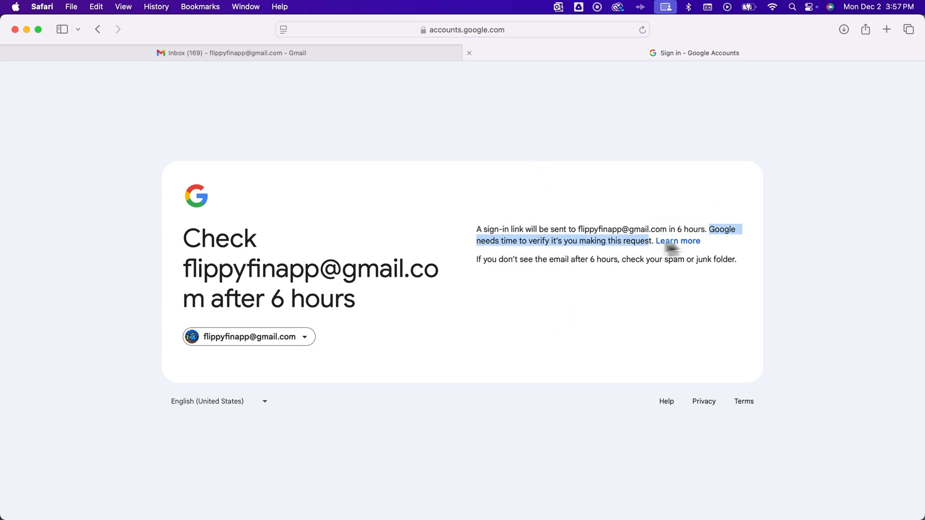
{"action": "mouse_move", "coordinate": [652, 164]}
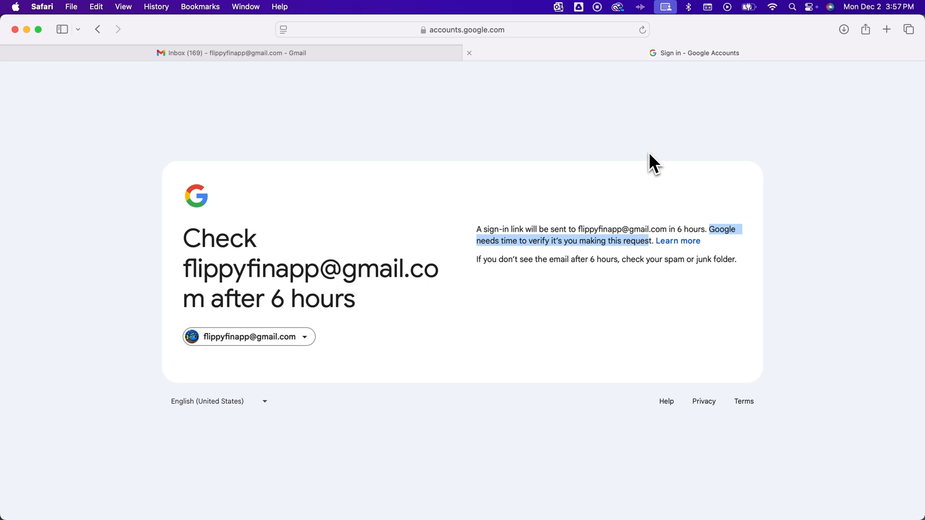
{"action": "mouse_move", "coordinate": [648, 140]}
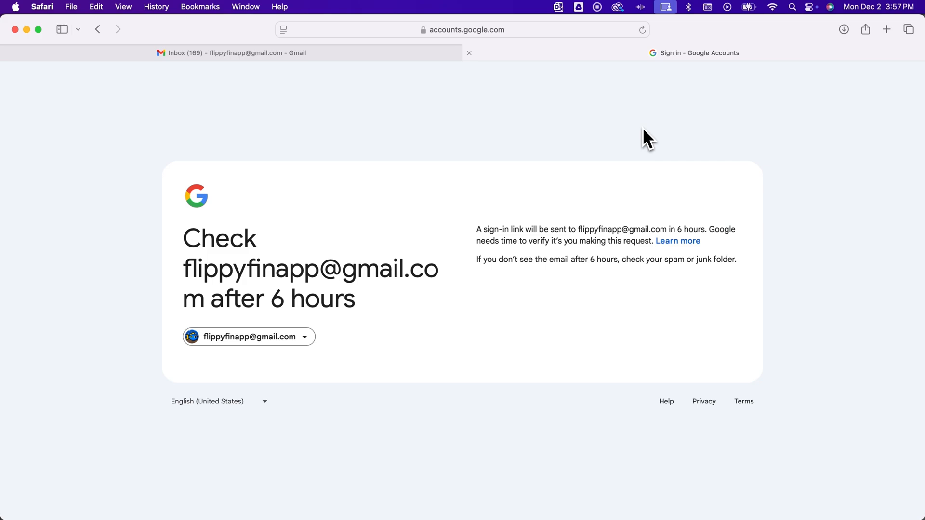
{"action": "mouse_move", "coordinate": [652, 145]}
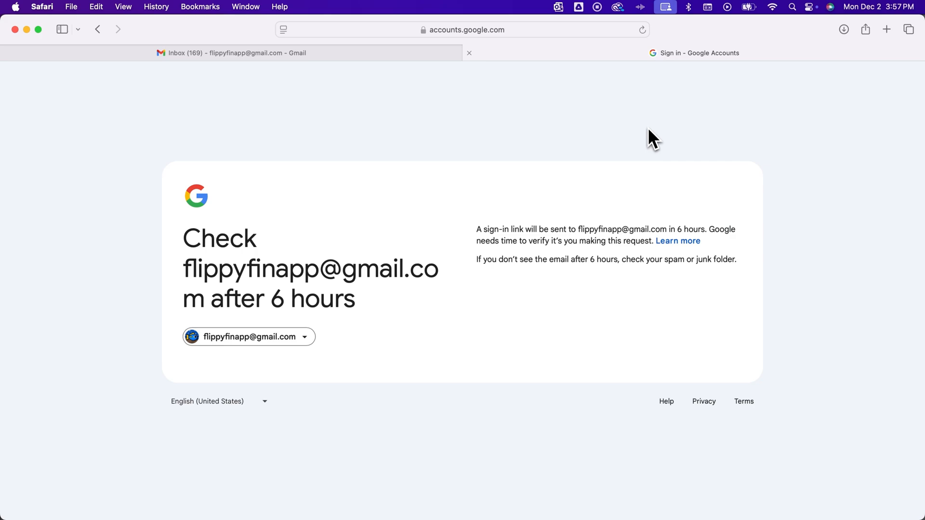
{"action": "mouse_move", "coordinate": [469, 53]}
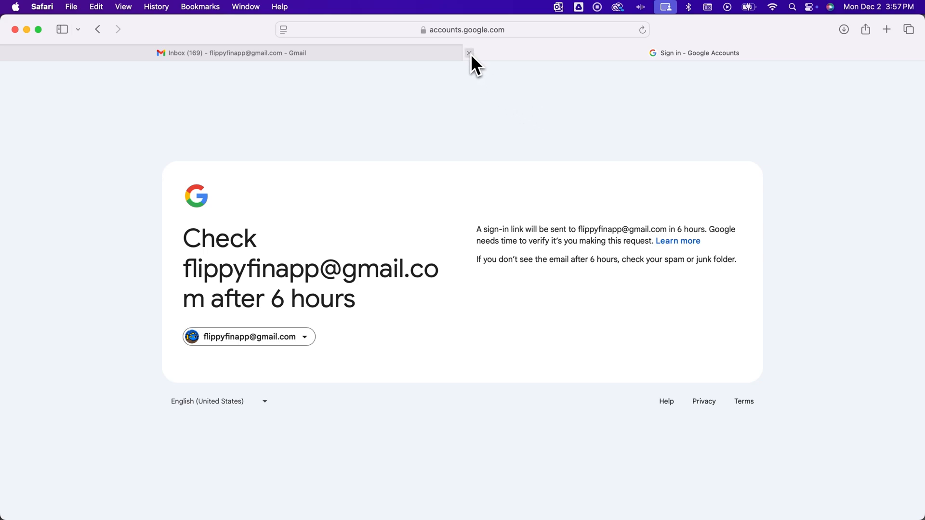
{"action": "mouse_move", "coordinate": [696, 52]}
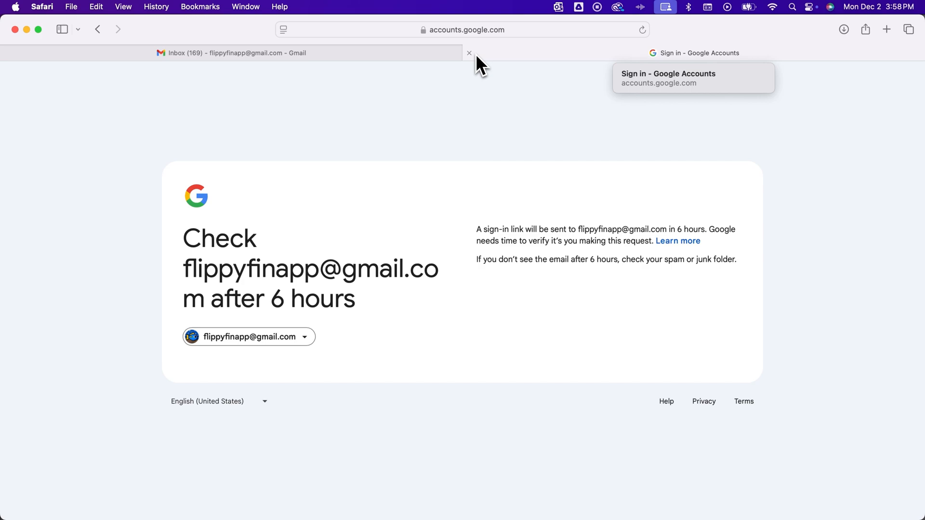
{"action": "mouse_move", "coordinate": [472, 62]}
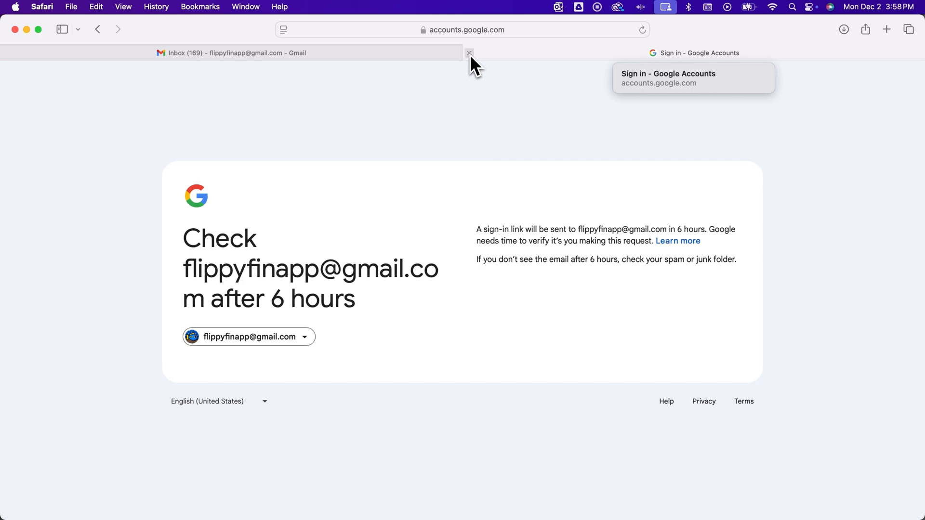
Return to Gmail and switch to the second Spencer Martin account, reaching its password prompt.
{"action": "left_click", "coordinate": [469, 53]}
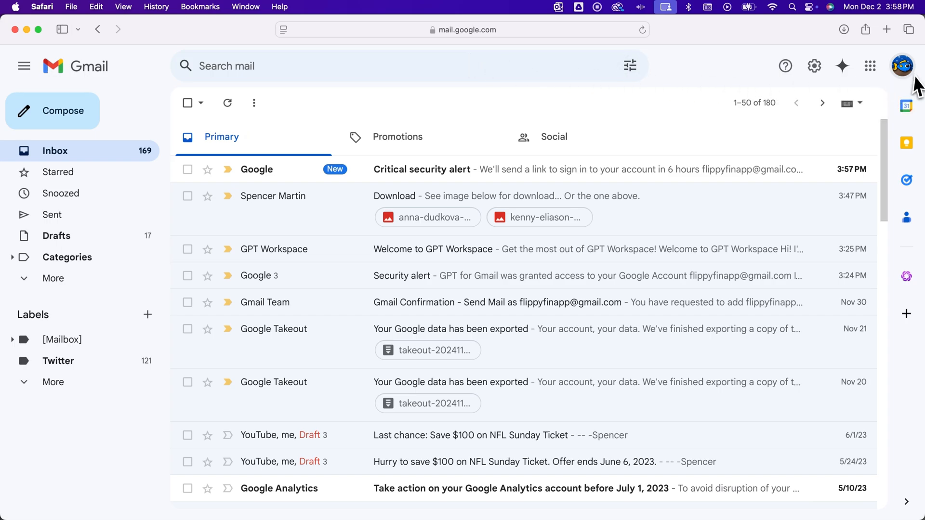
{"action": "left_click", "coordinate": [902, 66]}
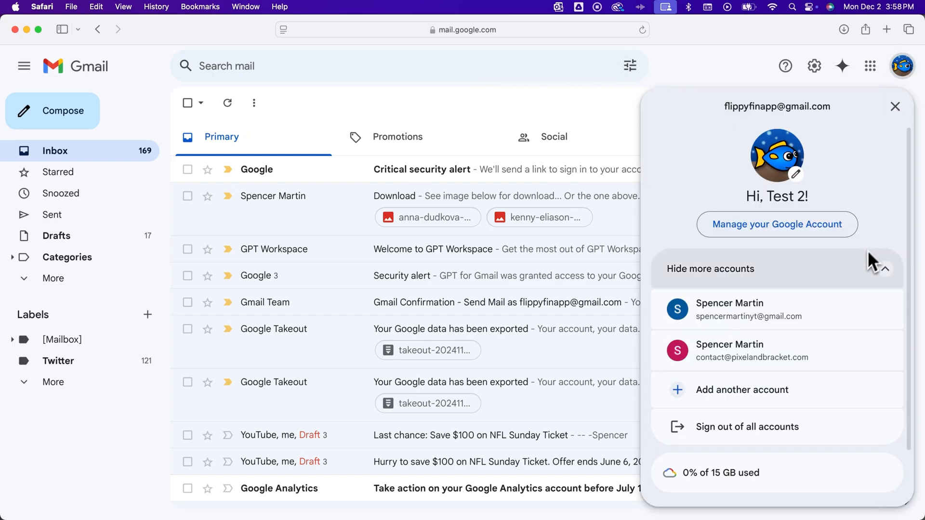
{"action": "mouse_move", "coordinate": [846, 319]}
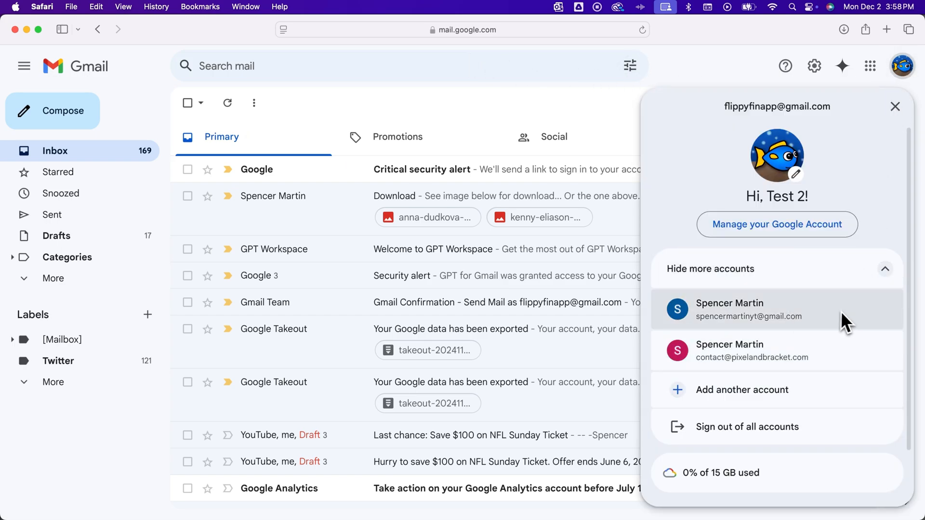
{"action": "mouse_move", "coordinate": [855, 321]}
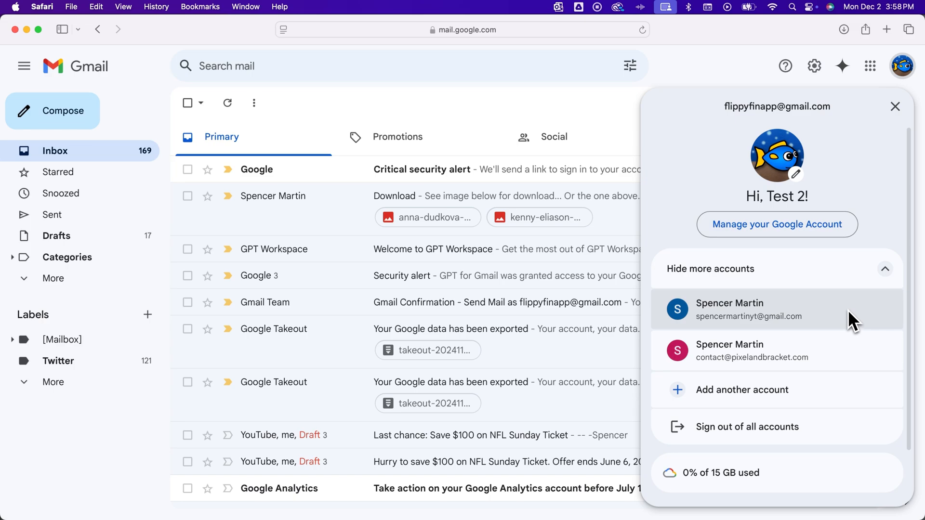
{"action": "mouse_move", "coordinate": [746, 434]}
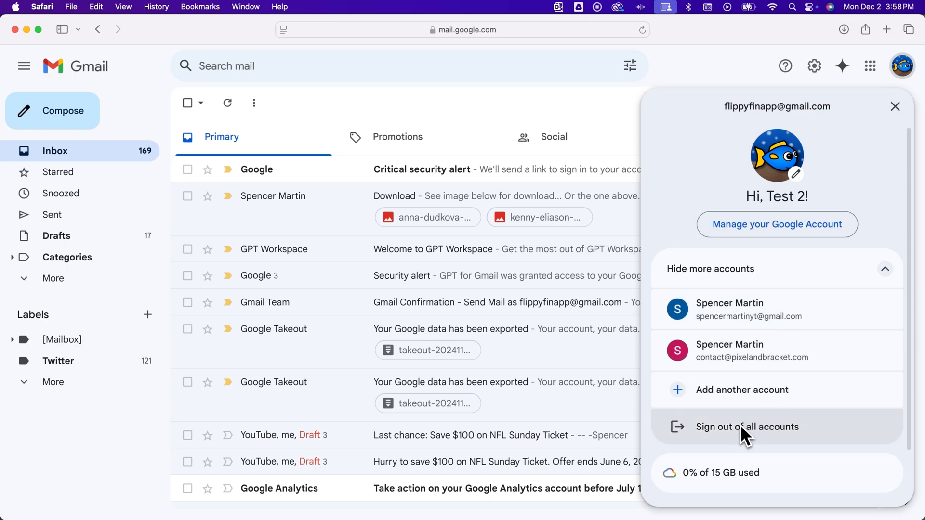
{"action": "left_click", "coordinate": [747, 426]}
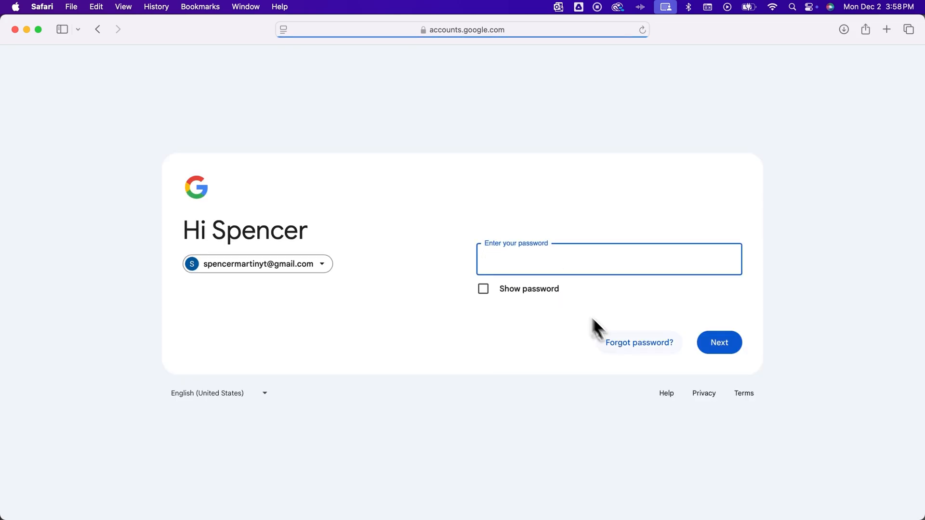
Choose 'Forgot password?' for the second account, then 'Try another way to sign in'.
{"action": "left_click", "coordinate": [638, 343]}
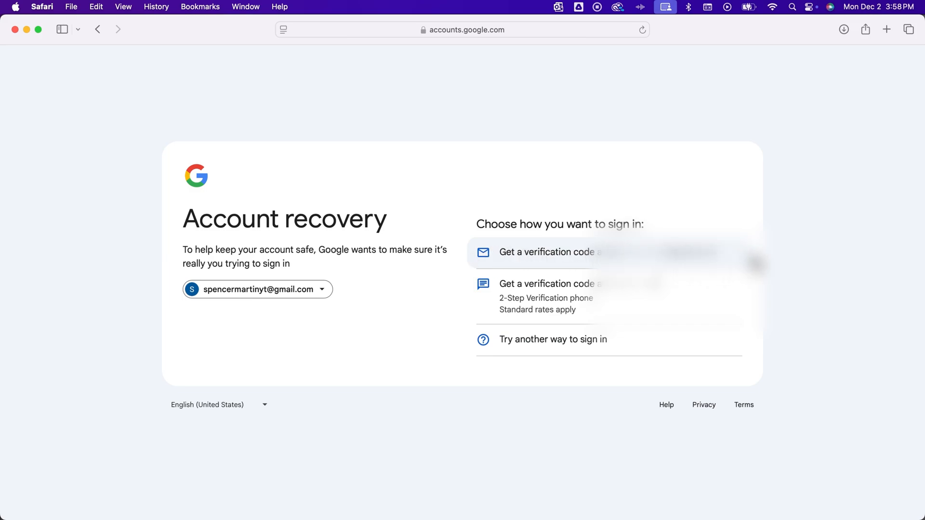
{"action": "mouse_move", "coordinate": [777, 263]}
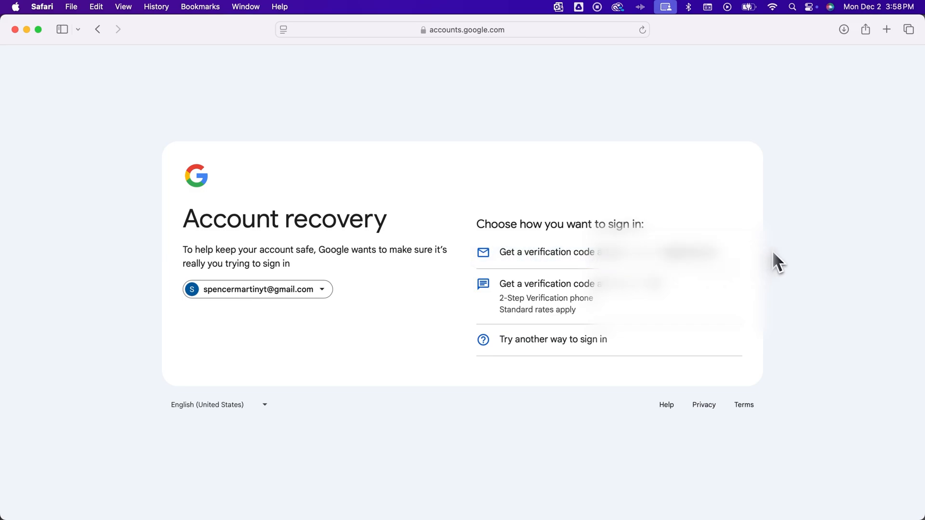
{"action": "mouse_move", "coordinate": [591, 311]}
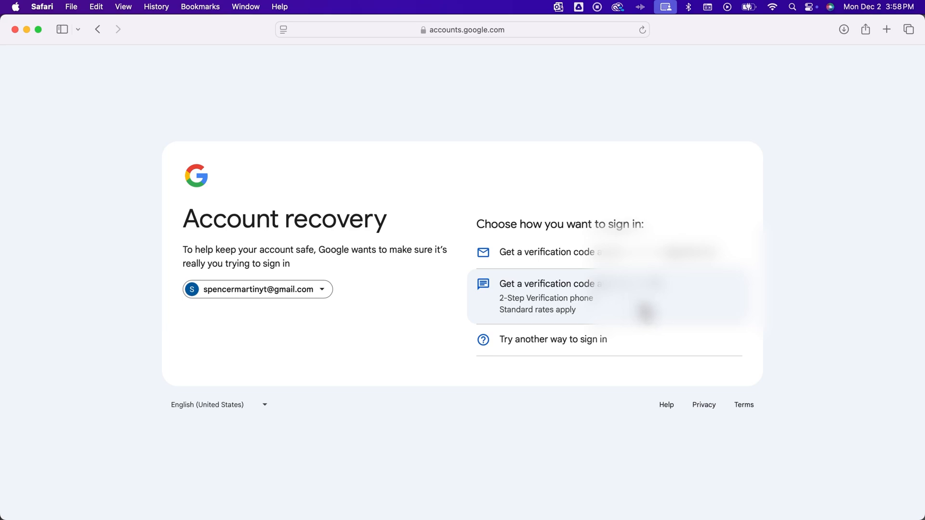
{"action": "mouse_move", "coordinate": [606, 353]}
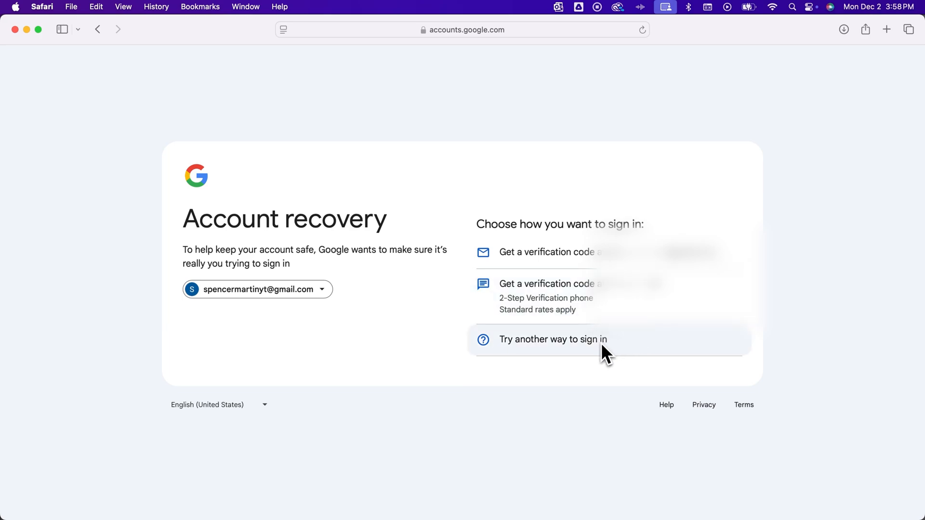
{"action": "left_click", "coordinate": [551, 339]}
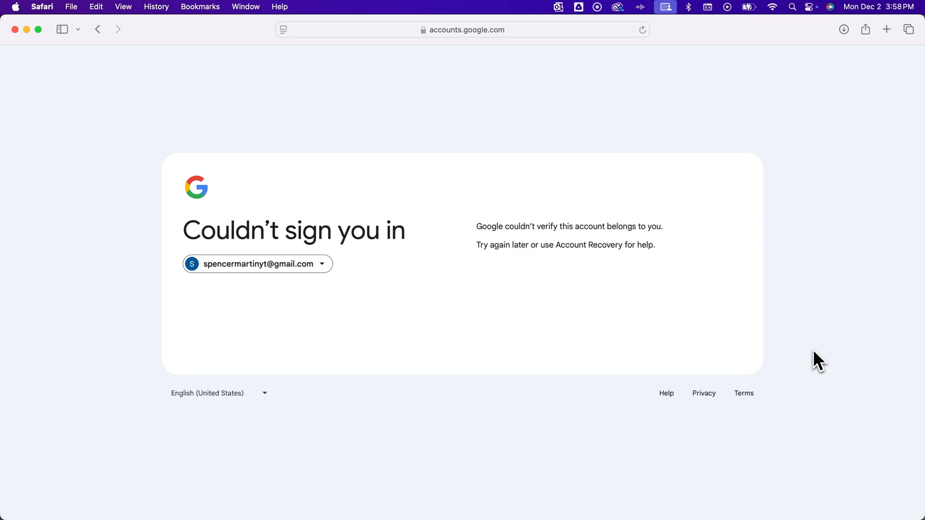
{"action": "mouse_move", "coordinate": [507, 259]}
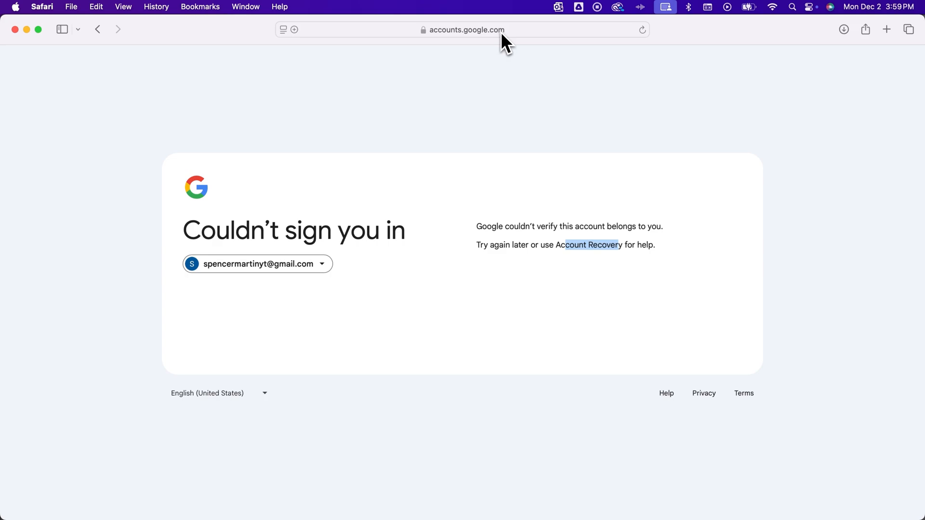
Begin a Safari web search for 'gmail ac' after the 'Couldn't sign you in' page.
{"action": "type", "text": "gmail ac"}
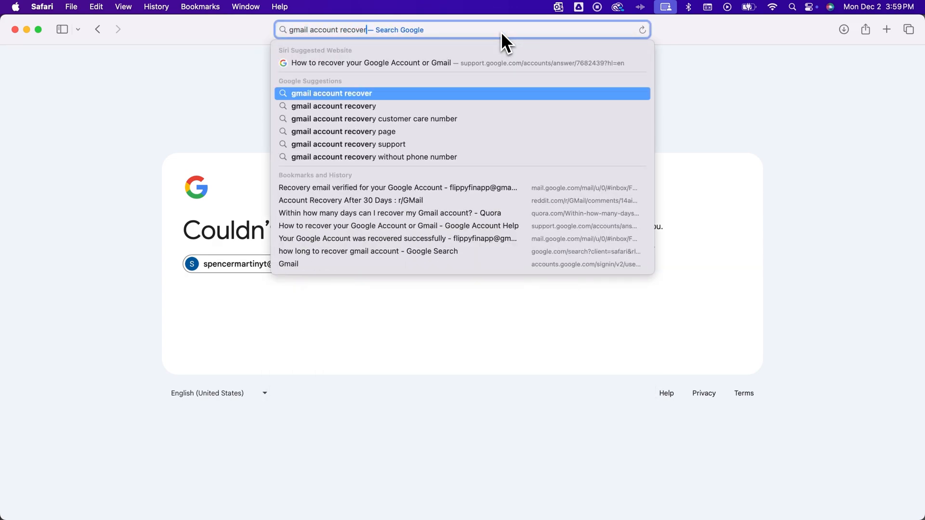
Search Google for 'gmail account recovery' and open the help article on recovering an account.
{"action": "left_click", "coordinate": [334, 106]}
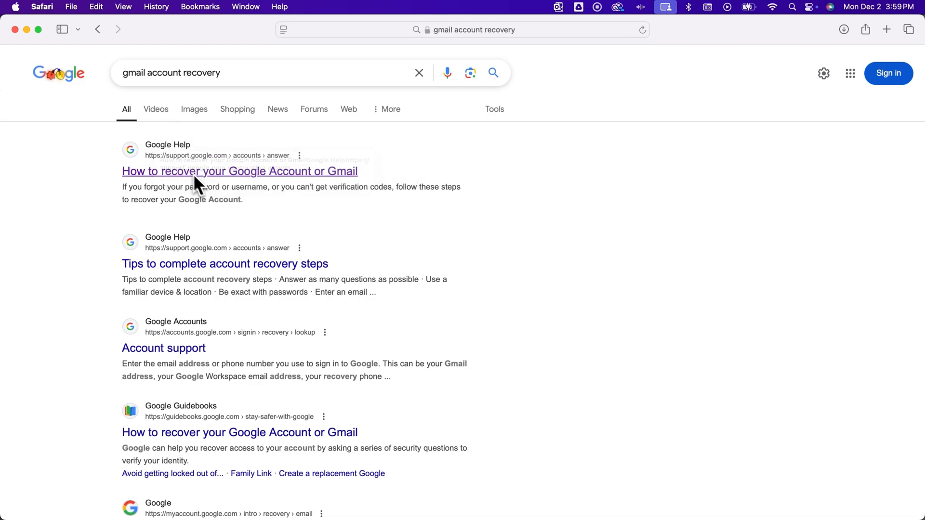
{"action": "left_click", "coordinate": [239, 172]}
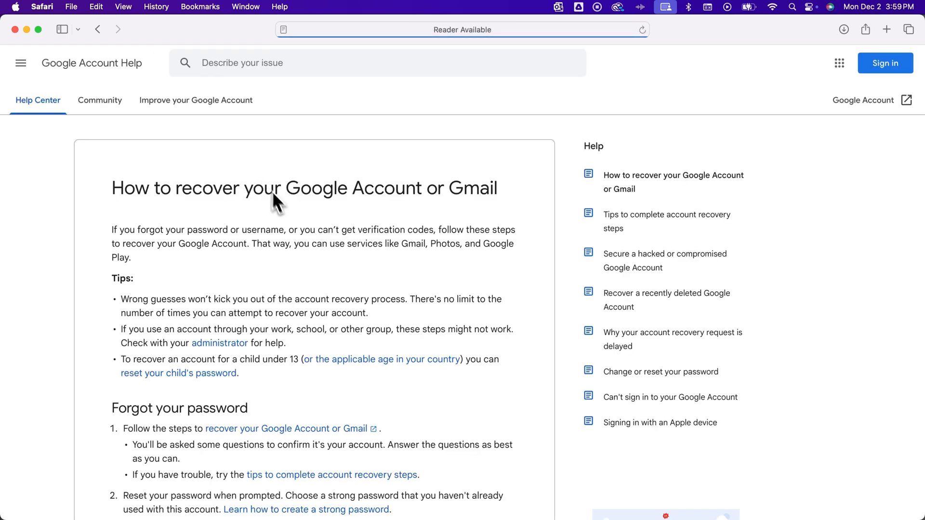
Read down the help article and follow its 'recover your Google Account or Gmail' link.
{"action": "scroll", "scroll_direction": "down", "scroll_amount": 3}
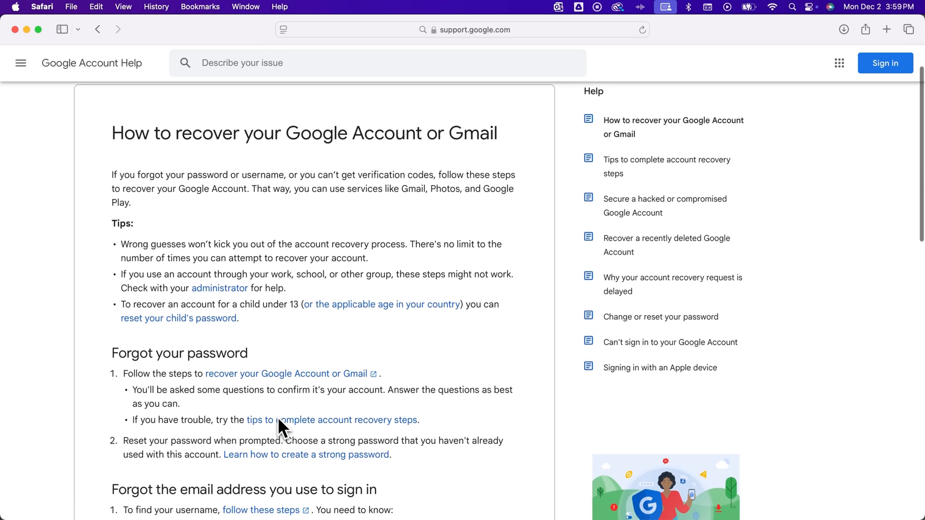
{"action": "scroll", "scroll_direction": "down", "scroll_amount": 3}
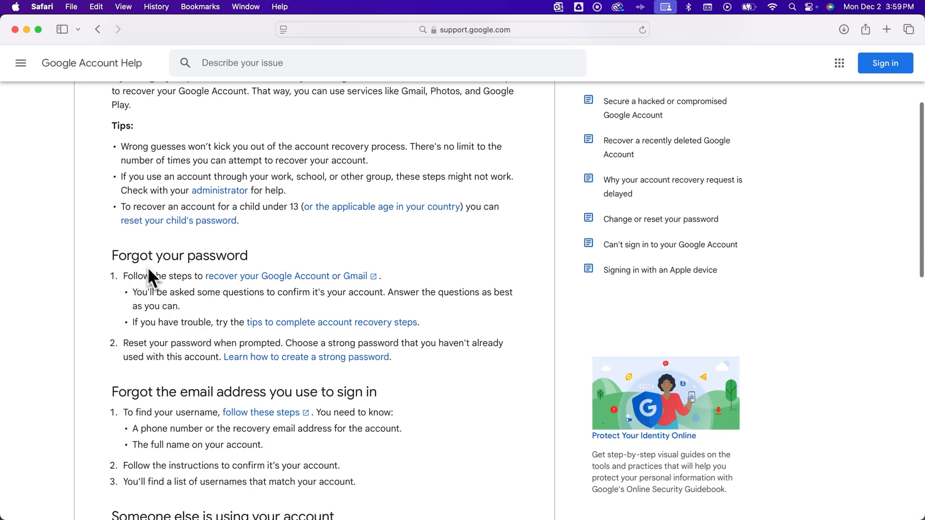
{"action": "mouse_move", "coordinate": [234, 300]}
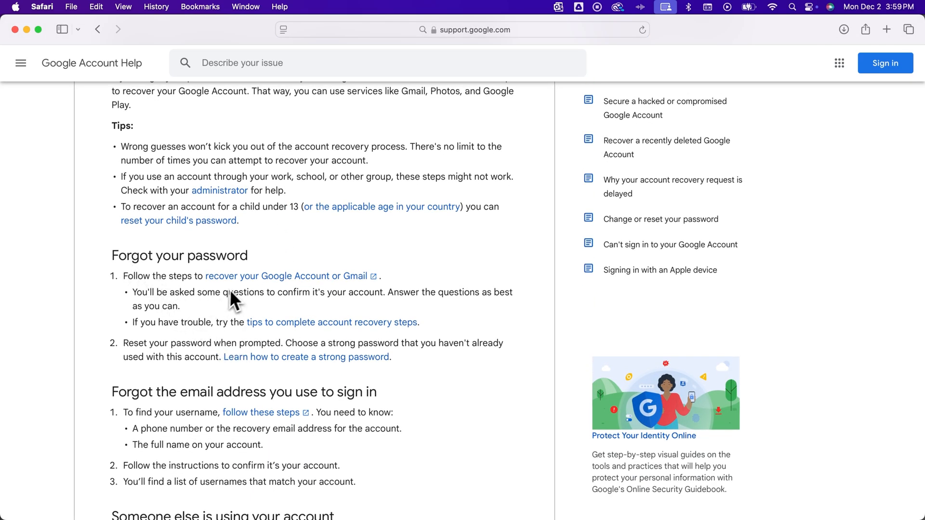
{"action": "mouse_move", "coordinate": [272, 283]}
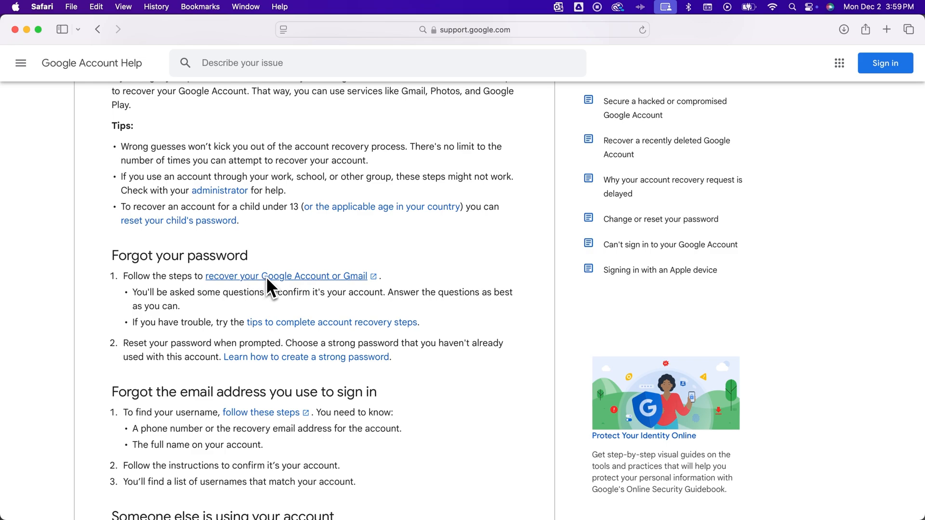
{"action": "left_click", "coordinate": [287, 277]}
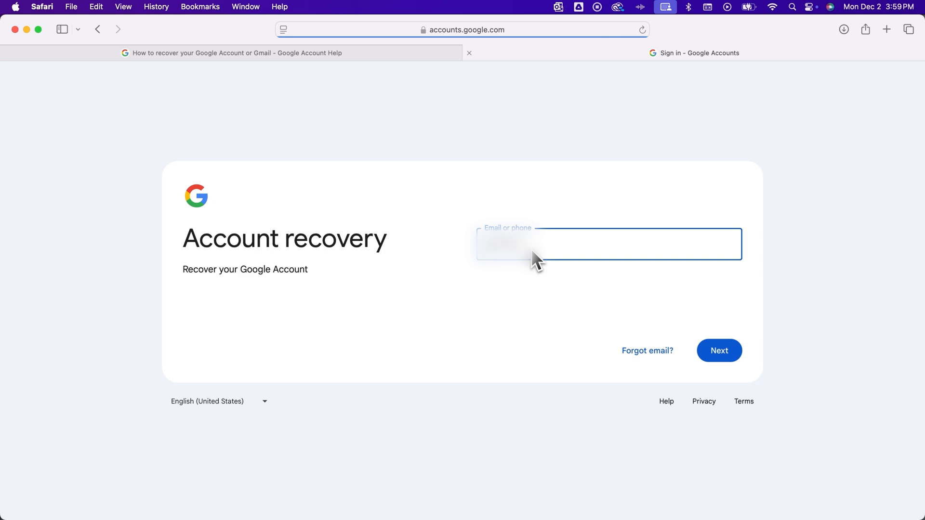
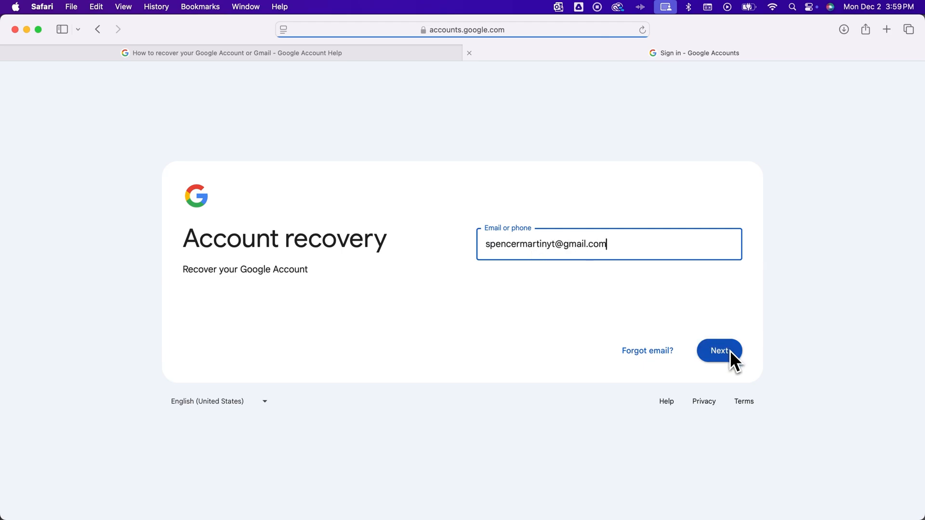
{"action": "left_click", "coordinate": [718, 351]}
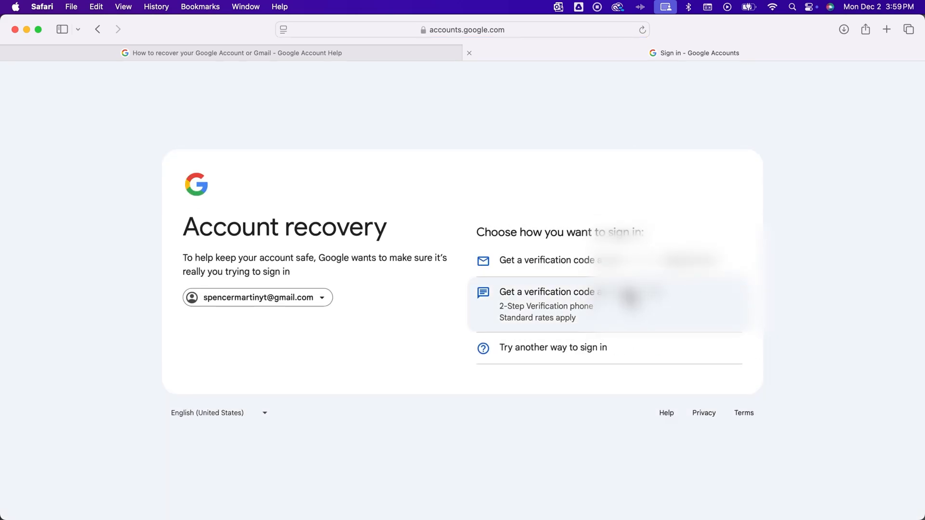
{"action": "mouse_move", "coordinate": [545, 334]}
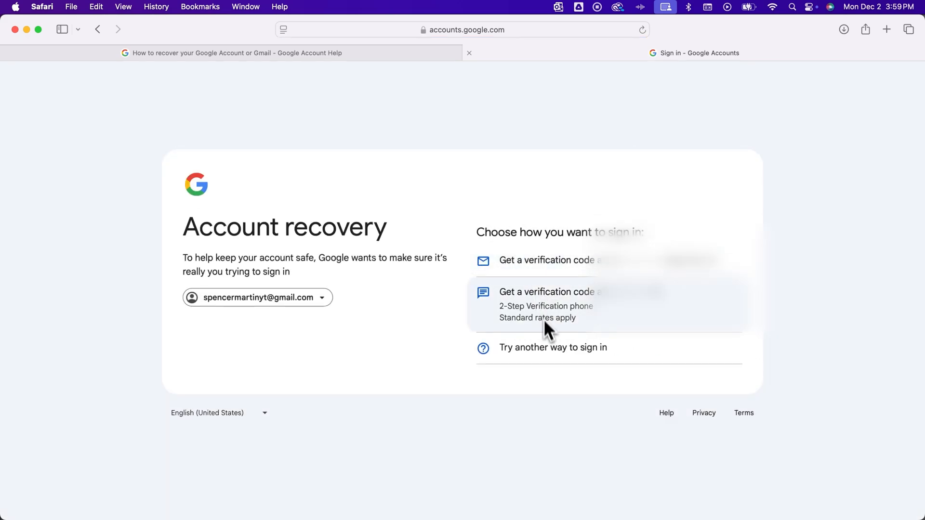
{"action": "mouse_move", "coordinate": [543, 359]}
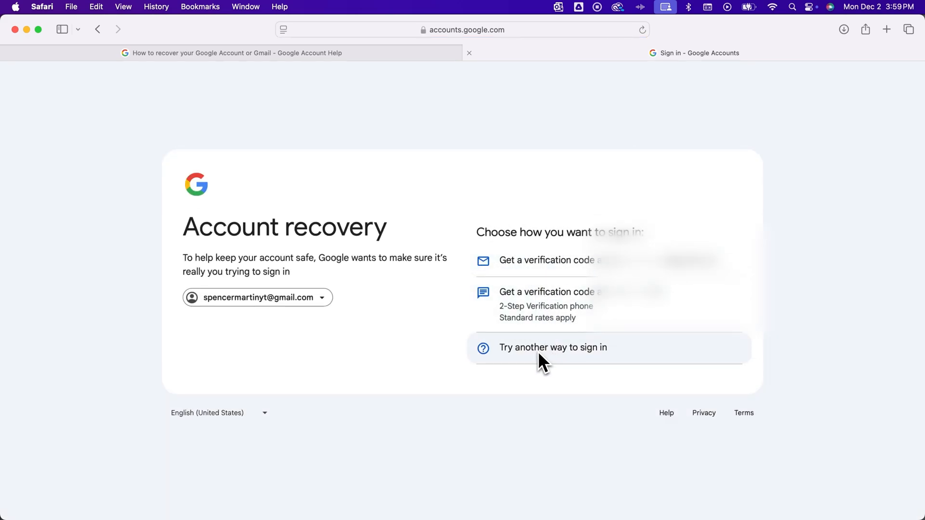
{"action": "mouse_move", "coordinate": [545, 362]}
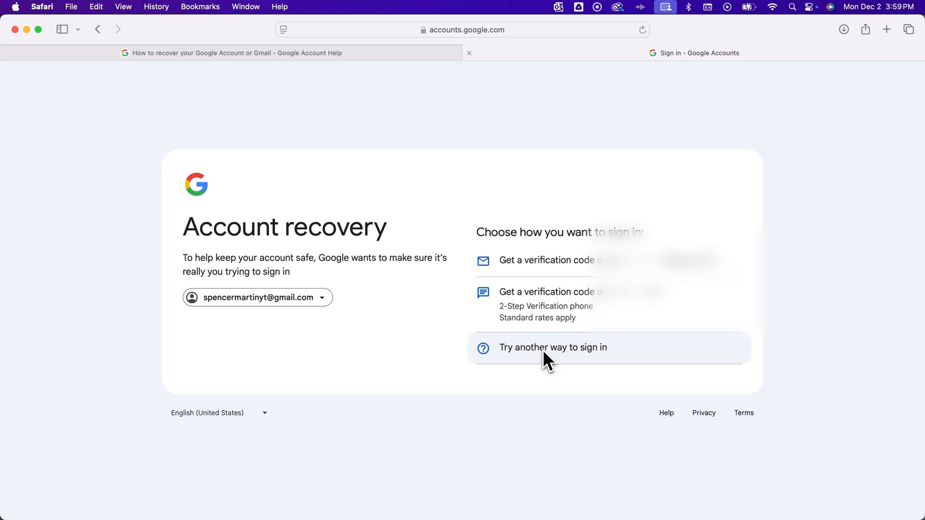
Choose 'Try another way to sign in', ending again on 'Couldn't sign you in'.
{"action": "left_click", "coordinate": [551, 348]}
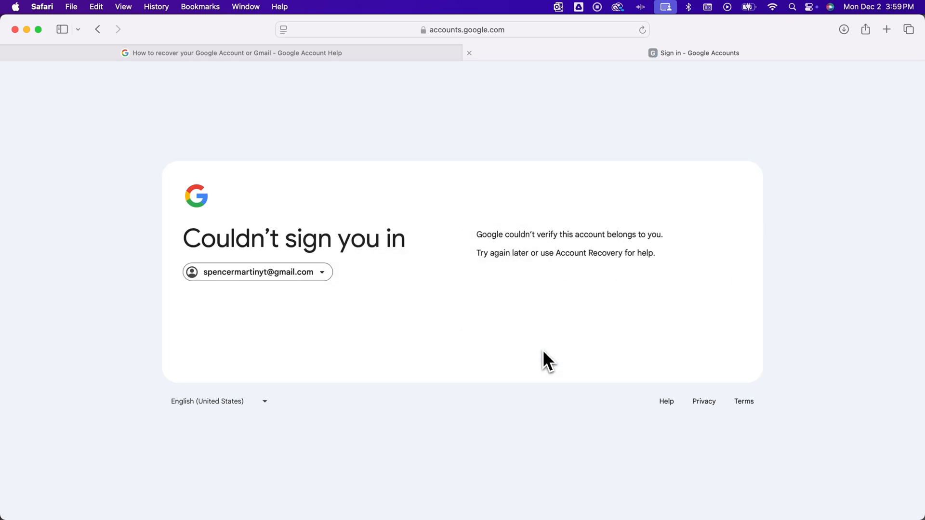
{"action": "mouse_move", "coordinate": [89, 74]}
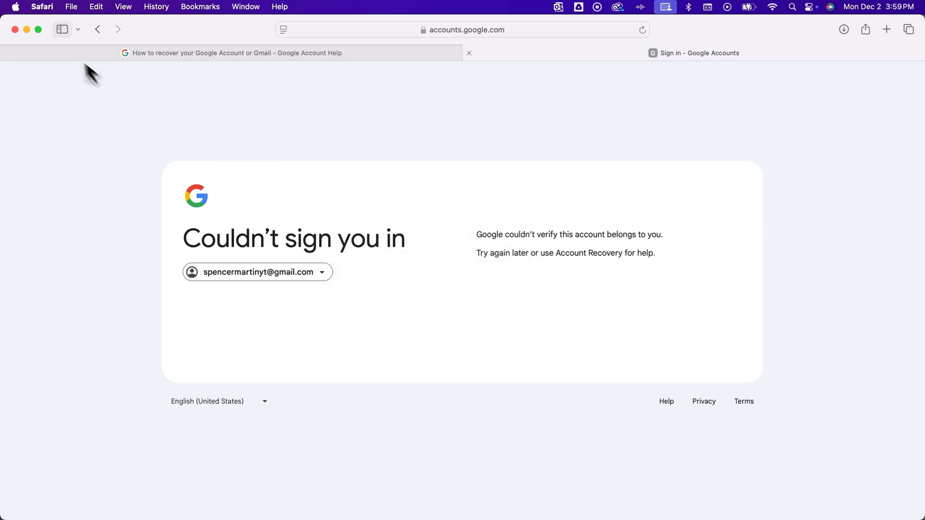
{"action": "mouse_move", "coordinate": [108, 37]}
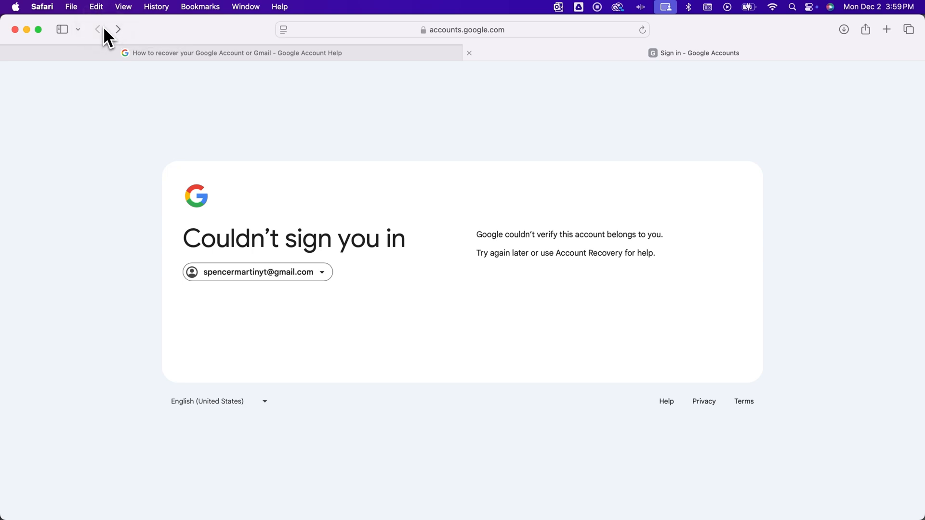
Return to the first Account recovery step with the email address still filled in.
{"action": "left_click", "coordinate": [97, 30]}
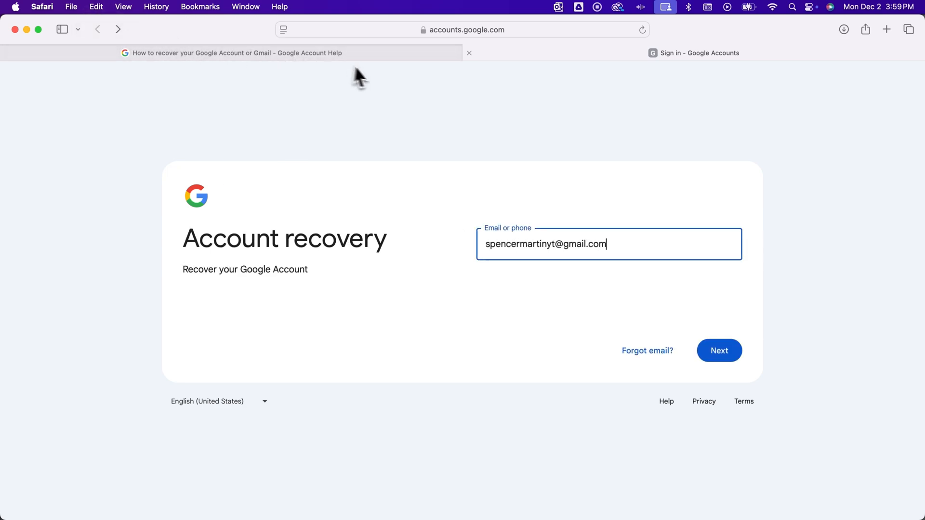
{"action": "mouse_move", "coordinate": [538, 107]}
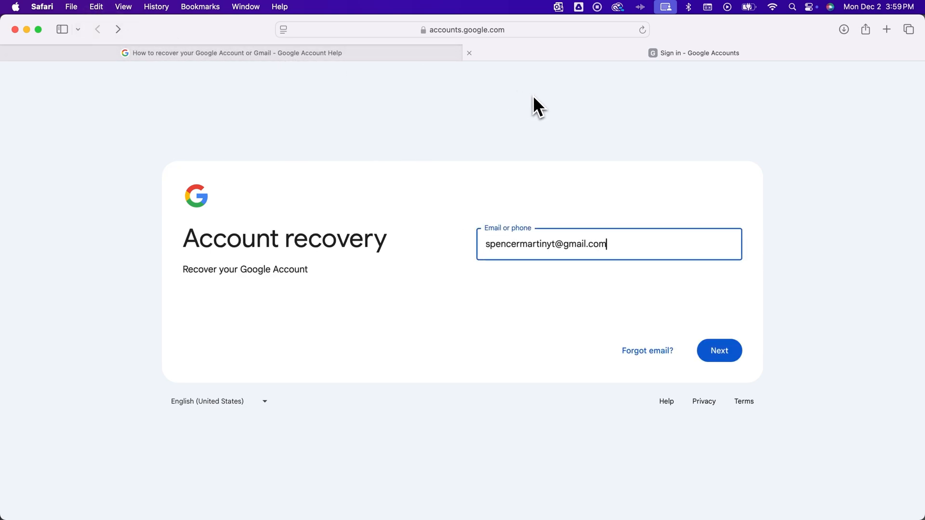